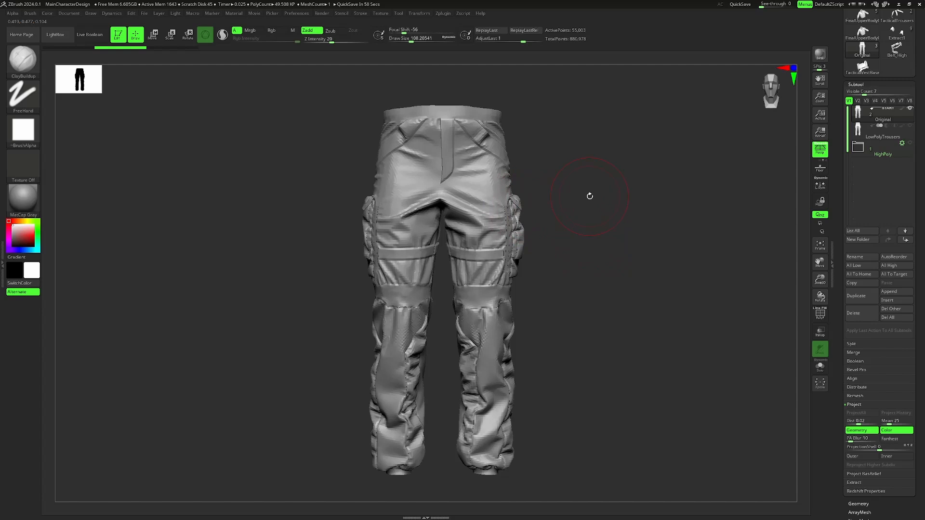
{"action": "mouse_move", "coordinate": [612, 197]}
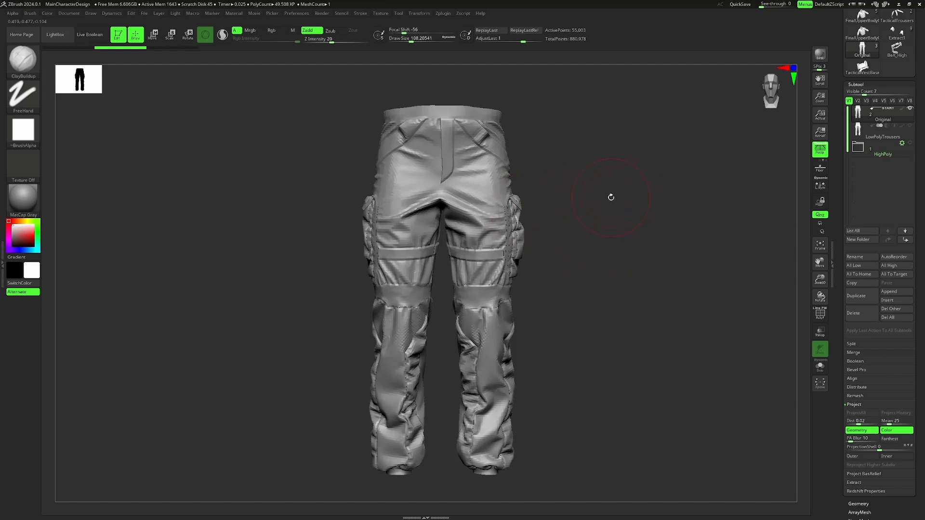
{"action": "mouse_move", "coordinate": [695, 162]}
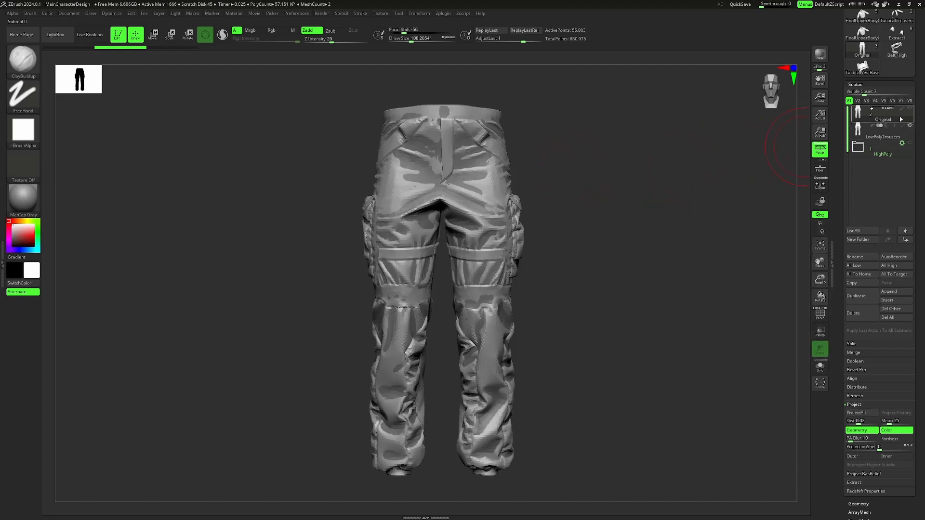
Select the LowPolyTrousers subtool and orbit to inspect its polygroups
{"action": "left_click", "coordinate": [882, 128]}
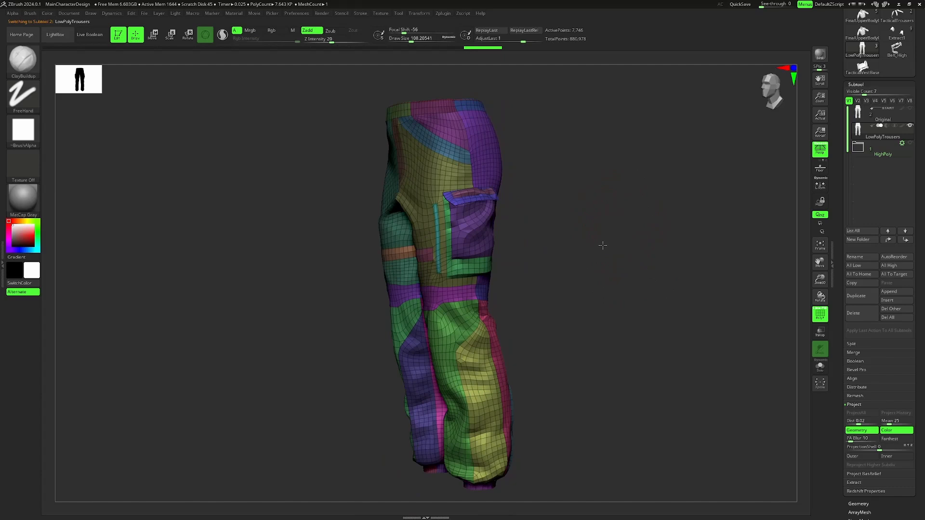
{"action": "left_click_drag", "start_coordinate": [602, 244], "coordinate": [723, 242]}
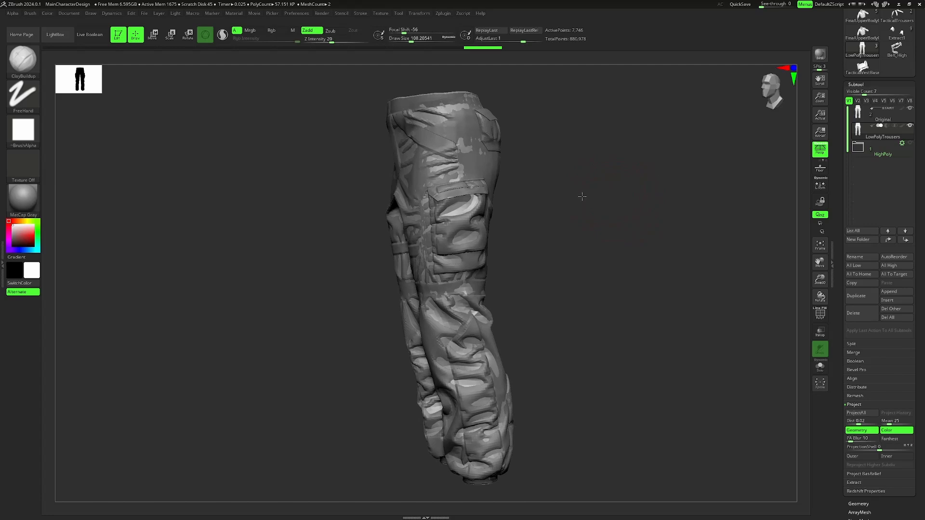
Turn the trousers to face the viewer from the front
{"action": "left_click_drag", "start_coordinate": [581, 197], "coordinate": [619, 227]}
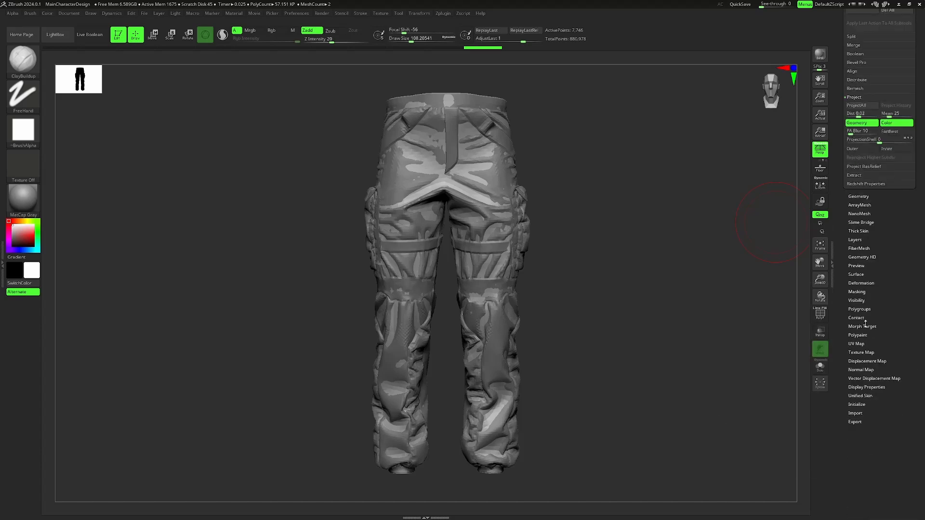
Open the Morph Target subpalette in the Tool palette
{"action": "left_click", "coordinate": [862, 326]}
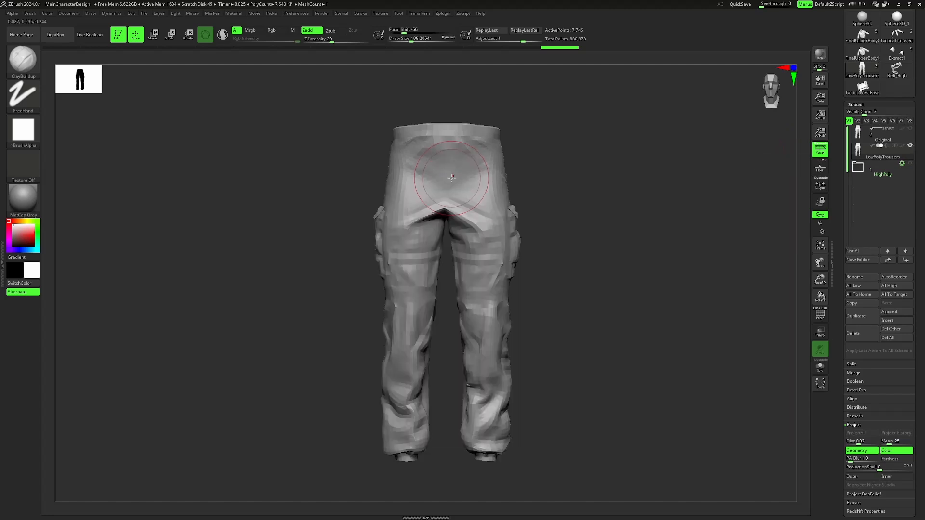
Make a test sculpt stroke on the trousers' seat, then orbit around to check it
{"action": "left_click_drag", "start_coordinate": [453, 177], "coordinate": [476, 192]}
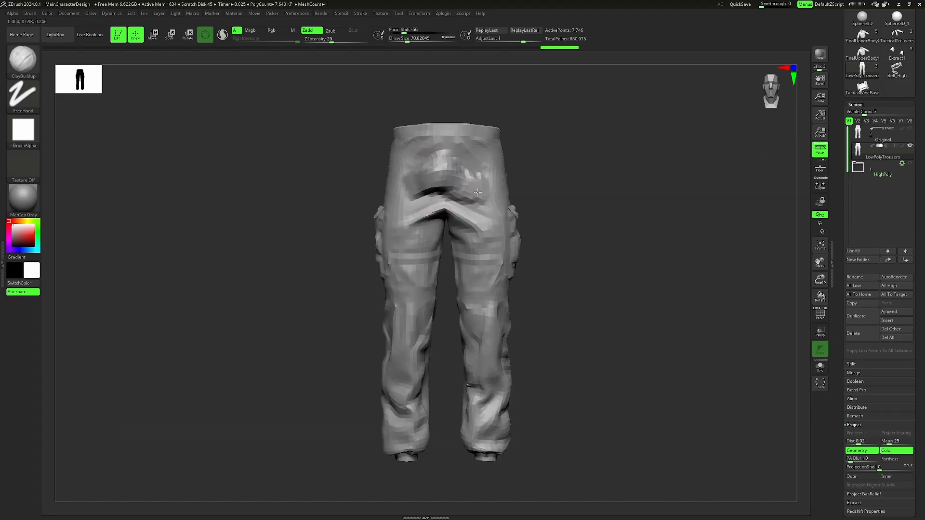
{"action": "left_click_drag", "start_coordinate": [476, 191], "coordinate": [452, 207]}
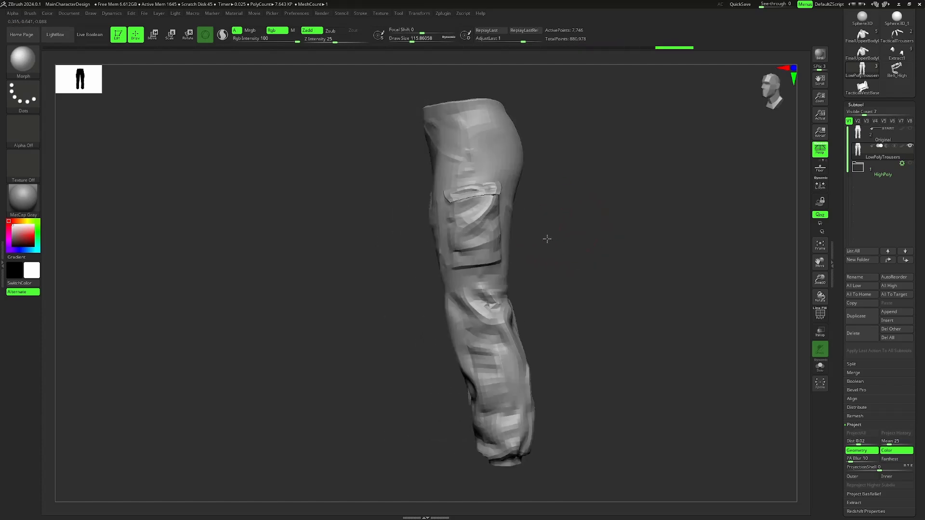
{"action": "left_click_drag", "start_coordinate": [547, 239], "coordinate": [641, 253]}
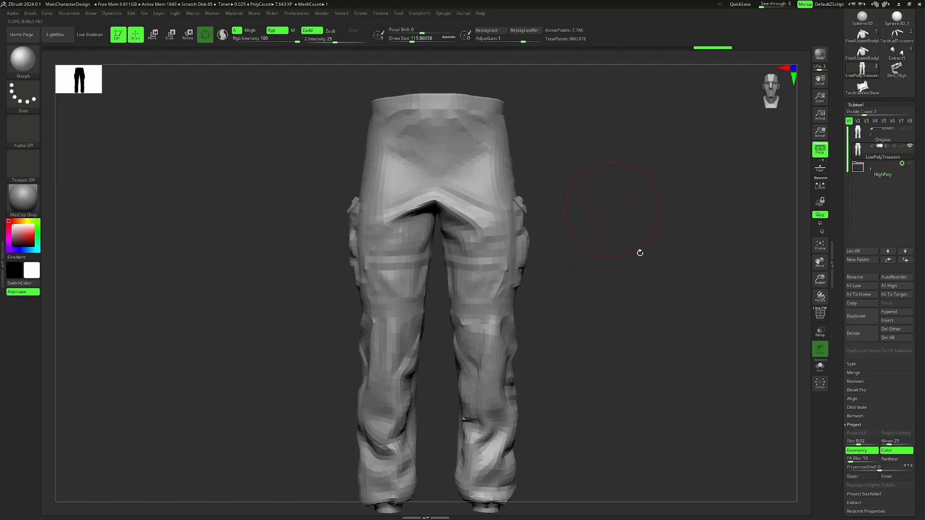